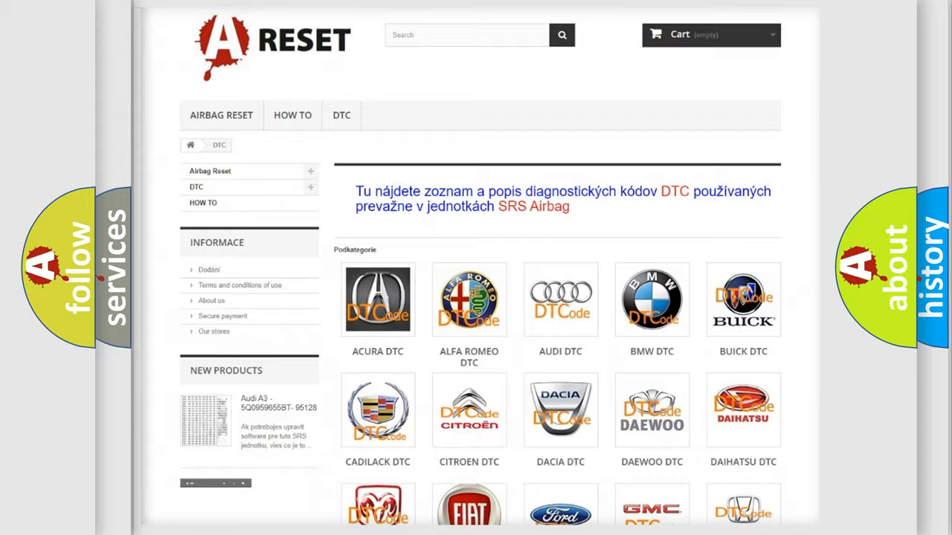
Open TOYOTA DTC from the DTC brand catalogue and scroll through its code subcategories.
scroll("down", 3)
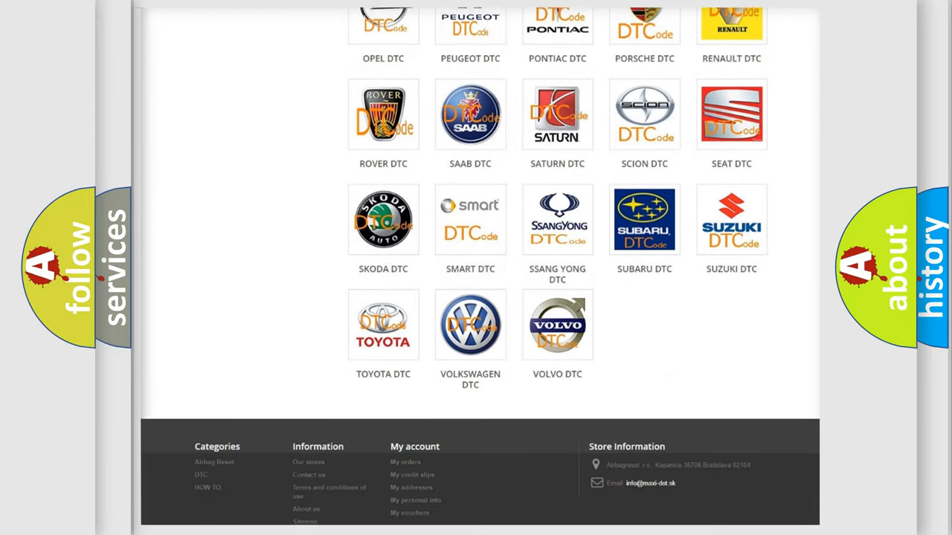
scroll("up", 3)
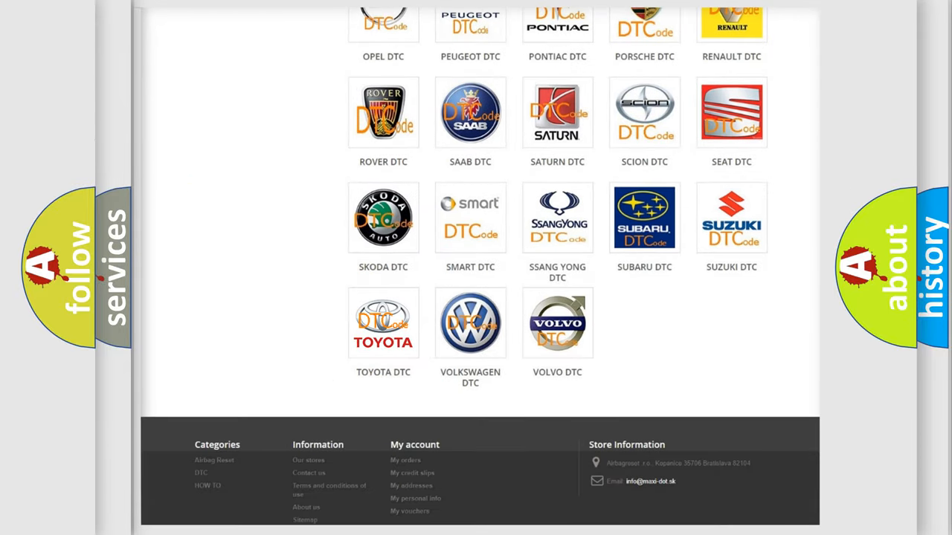
left_click(382, 323)
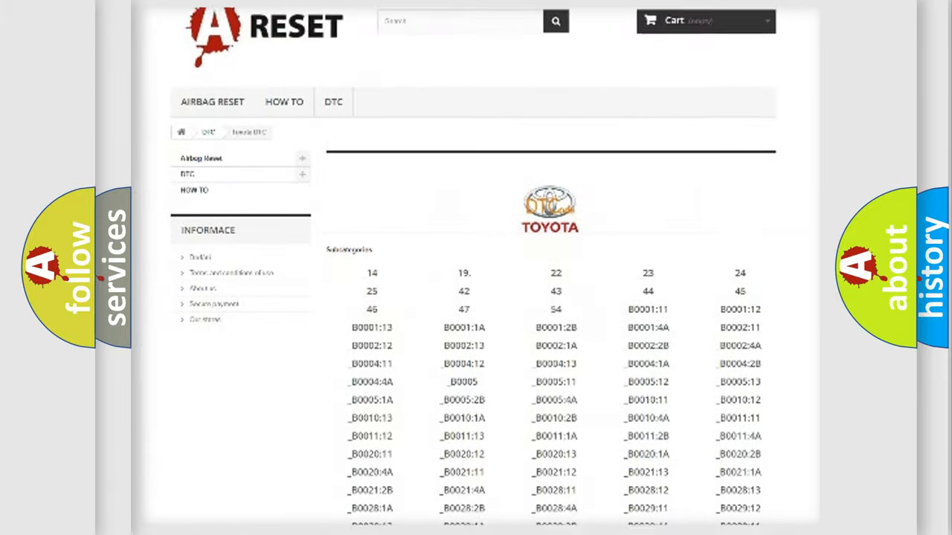
scroll("down", 3)
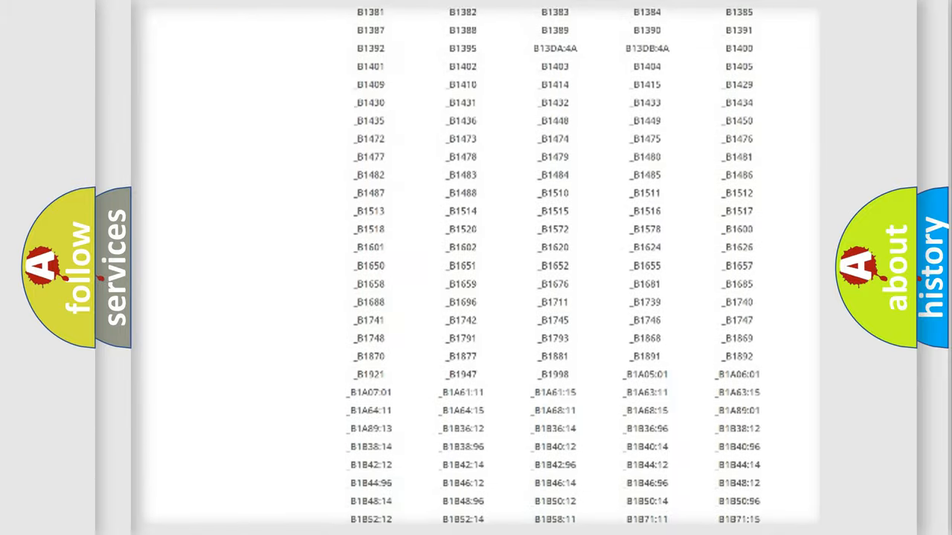